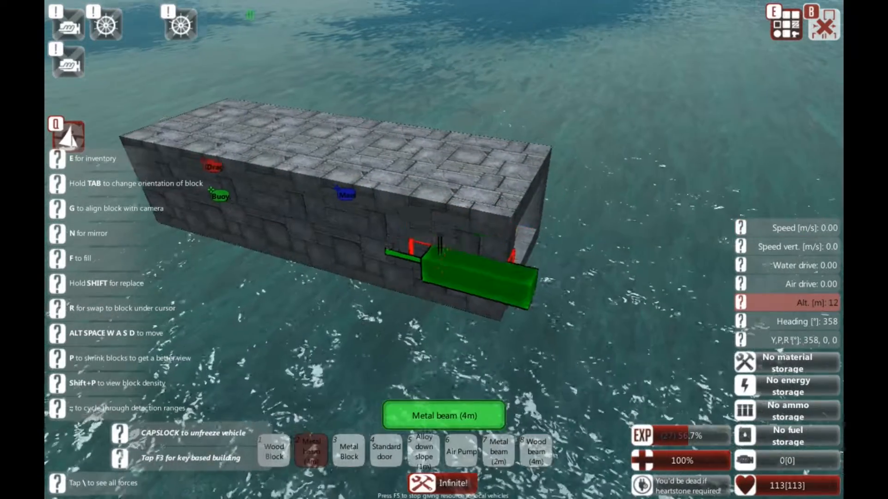
Select the Lead beam (4m) variant of the lead block as the building piece
{"action": "key", "text": "w"}
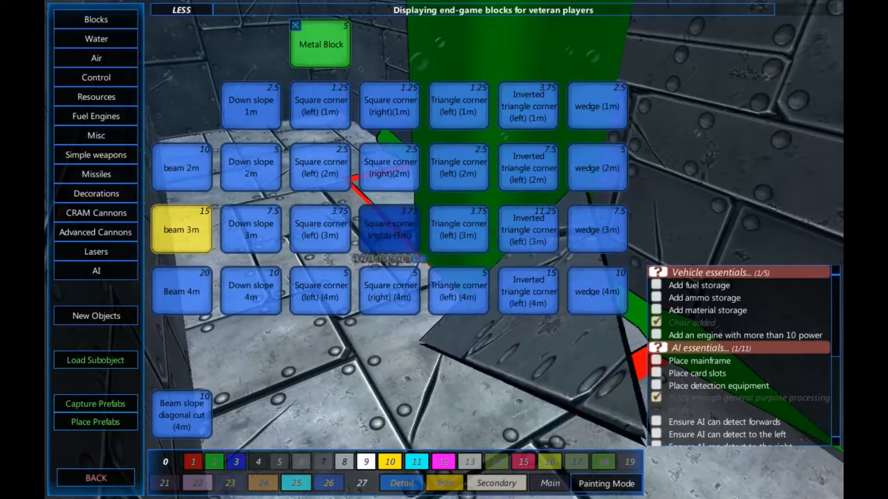
{"action": "left_click", "coordinate": [95, 251]}
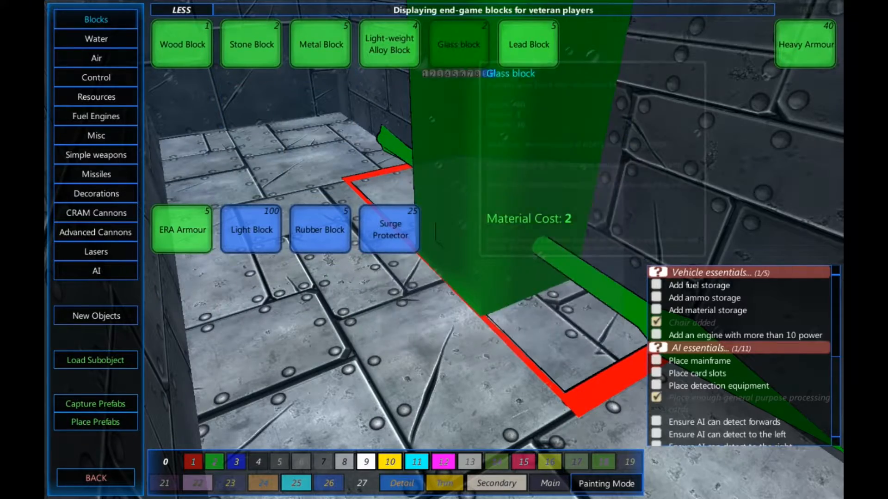
{"action": "left_click", "coordinate": [526, 44]}
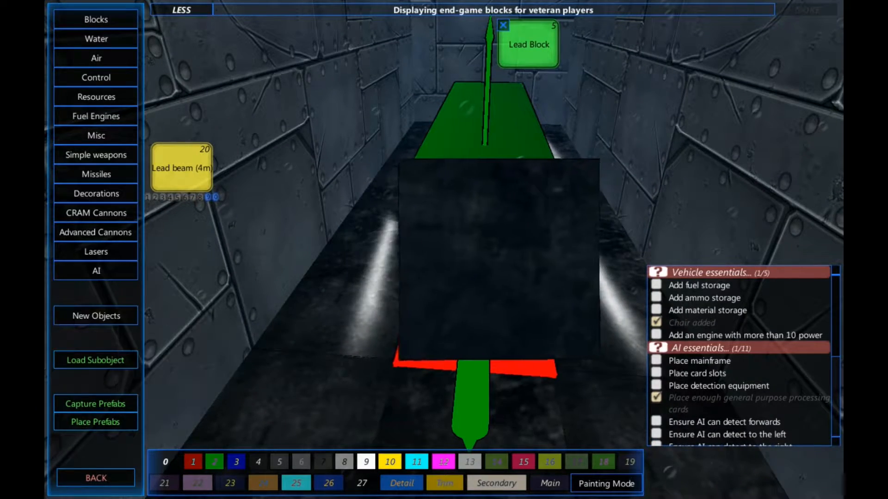
Choose the Air Pump from the Water category to place inside the hull
{"action": "left_click", "coordinate": [96, 39]}
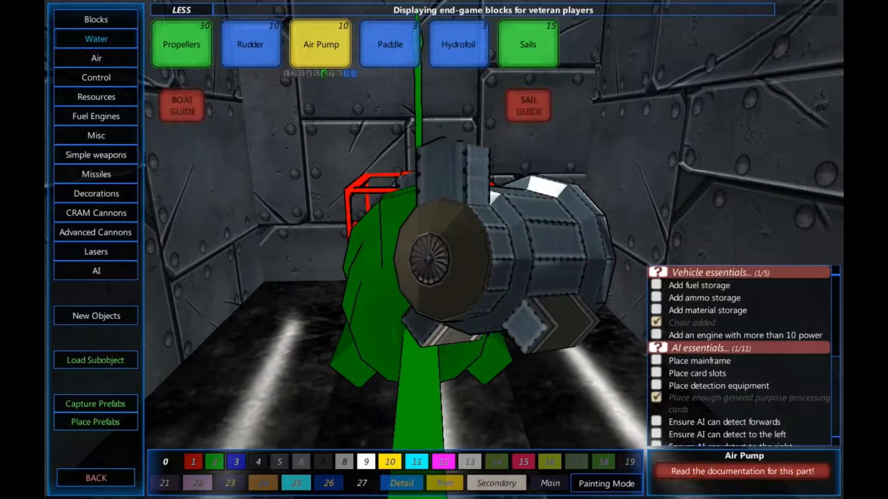
Place a PID (General Purpose) block and set its task to AirPump Alt
{"action": "left_click", "coordinate": [95, 78]}
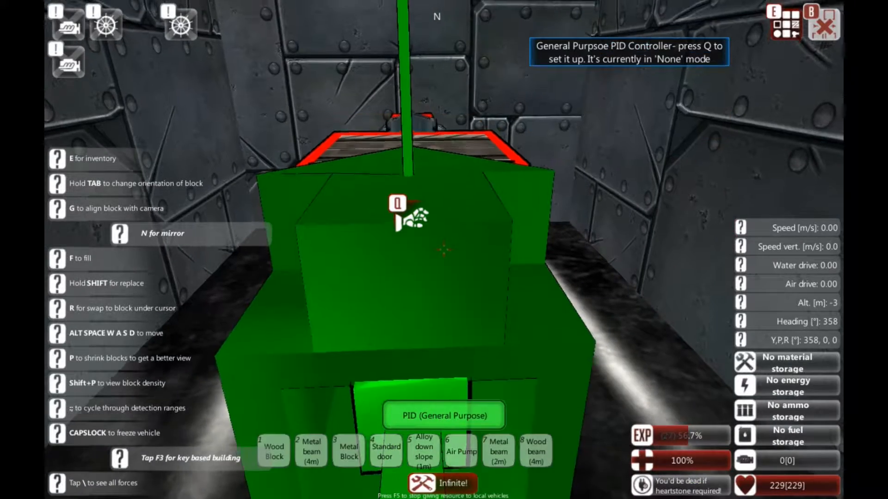
{"action": "key", "text": "q"}
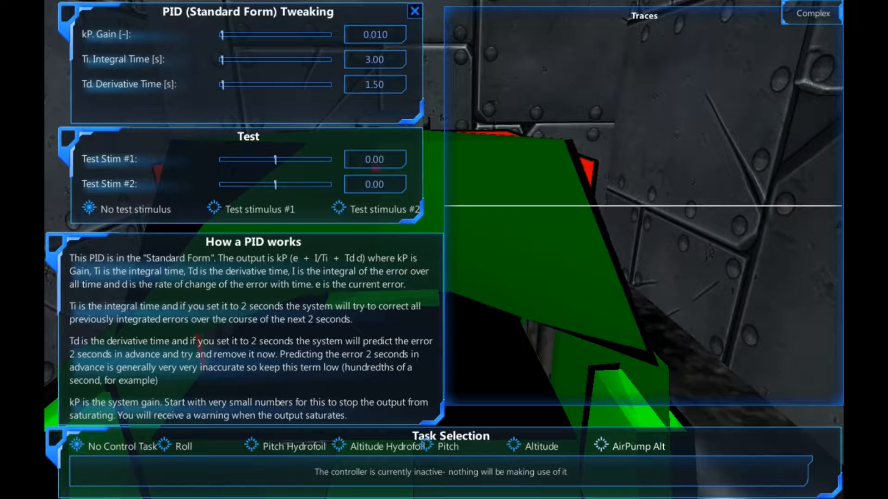
{"action": "left_click", "coordinate": [628, 446]}
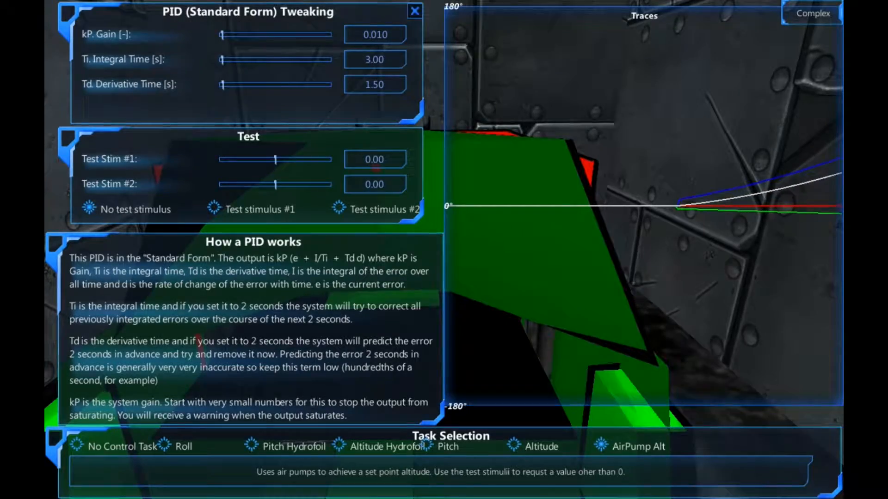
{"action": "left_click", "coordinate": [414, 11]}
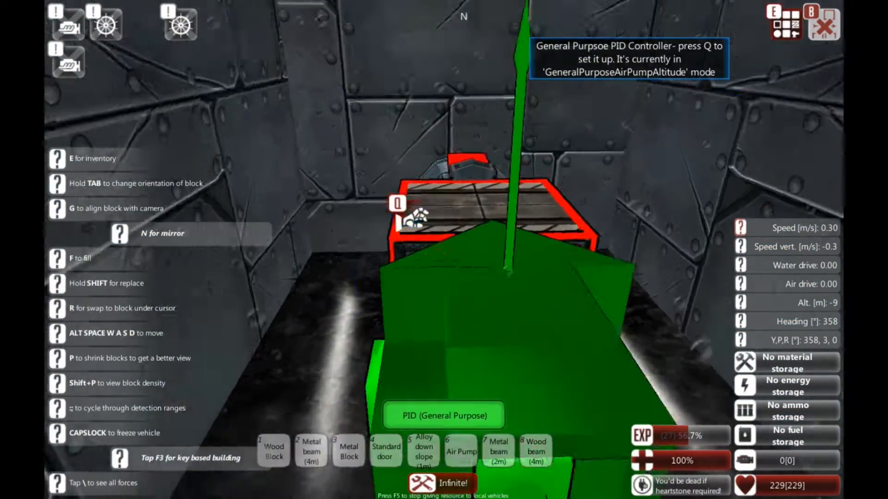
Reopen and close the PID setup, then inspect the air pump at 99% buoyancy
{"action": "key", "text": "q"}
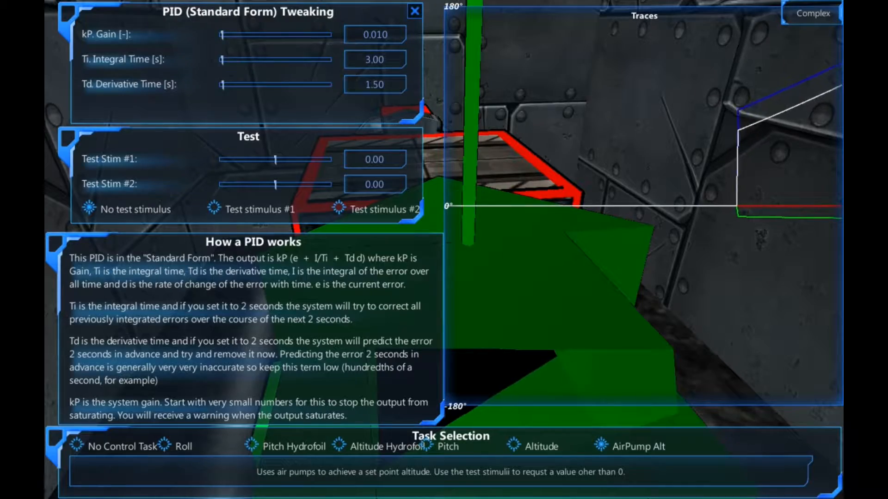
{"action": "left_click", "coordinate": [414, 11]}
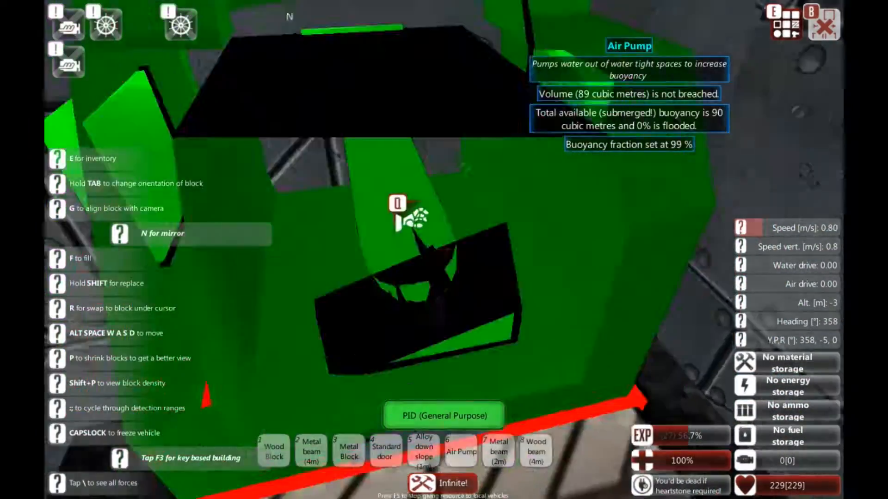
{"action": "left_click", "coordinate": [443, 416]}
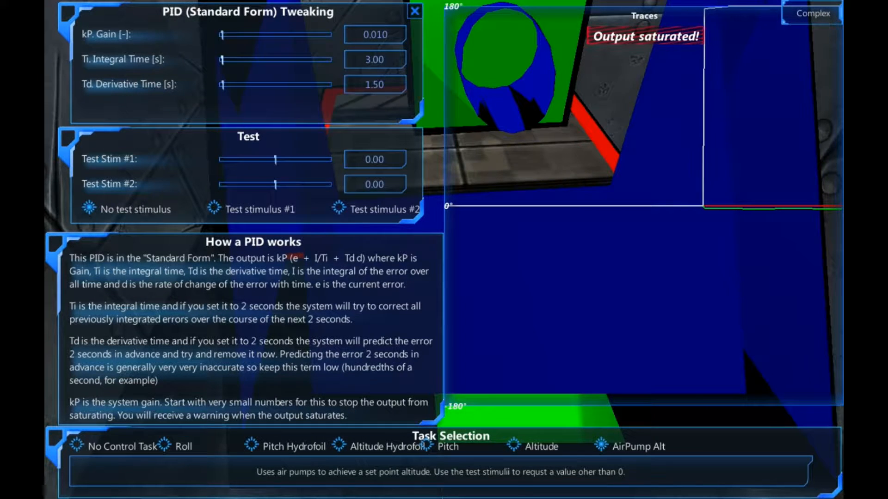
Raise the PID integral time to 8.75 and the kP gain to about 0.027
{"action": "left_click_drag", "start_coordinate": [221, 59], "coordinate": [311, 60]}
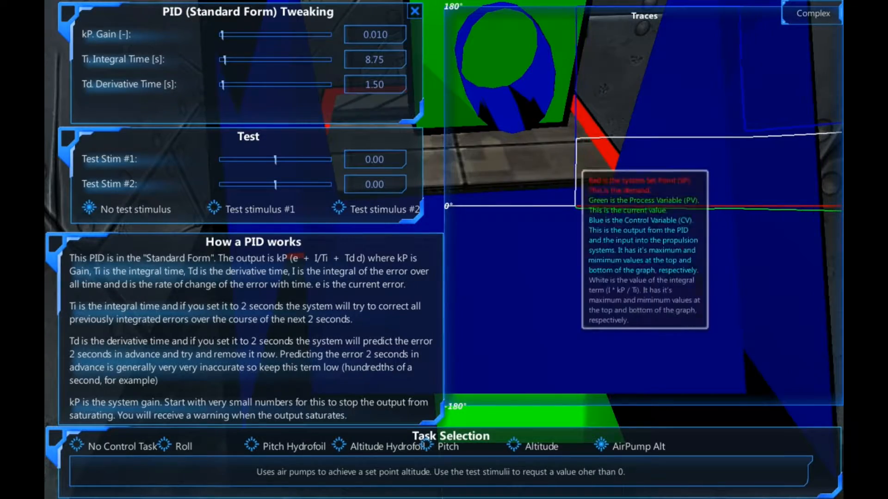
{"action": "left_click", "coordinate": [413, 11]}
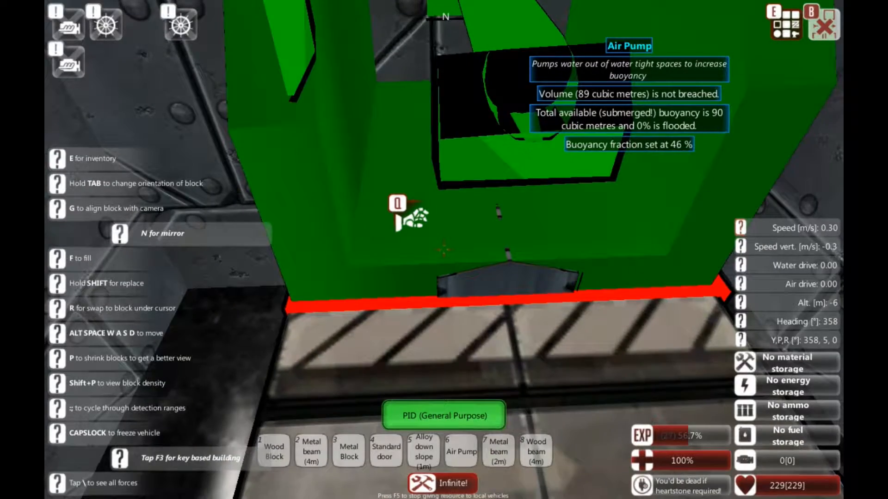
{"action": "left_click", "coordinate": [445, 414]}
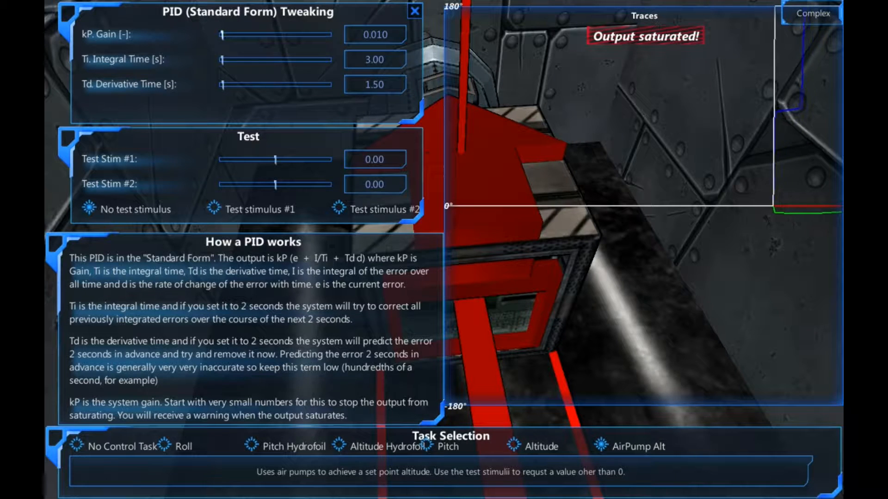
{"action": "left_click_drag", "start_coordinate": [221, 35], "coordinate": [231, 35]}
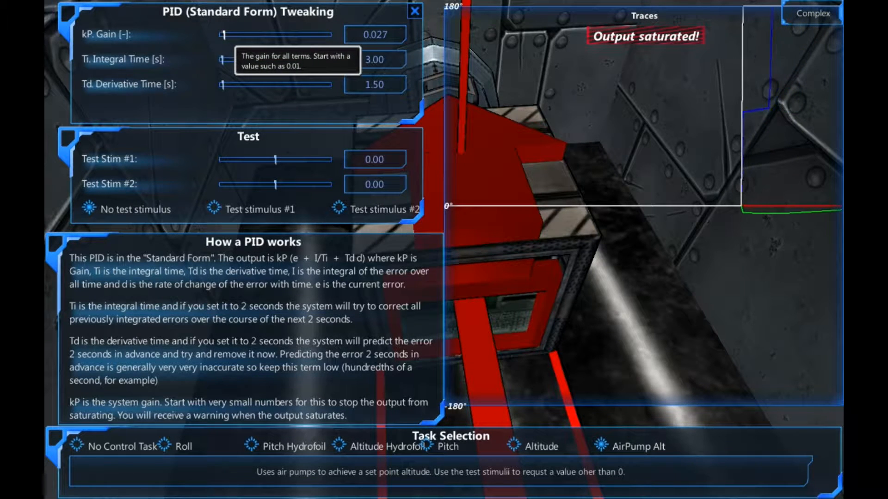
{"action": "left_click_drag", "start_coordinate": [223, 33], "coordinate": [226, 34]}
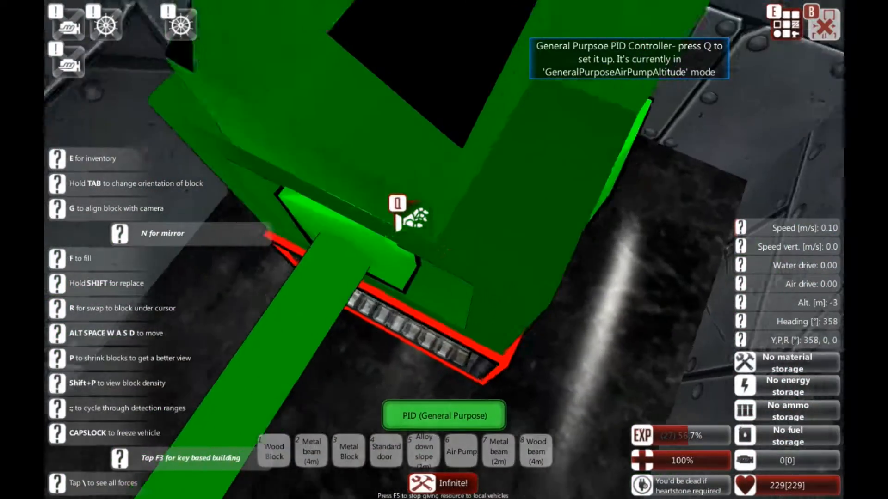
Bring up the PID (Standard Form) Tweaking window with AirPump Alt selected
{"action": "key", "text": "q"}
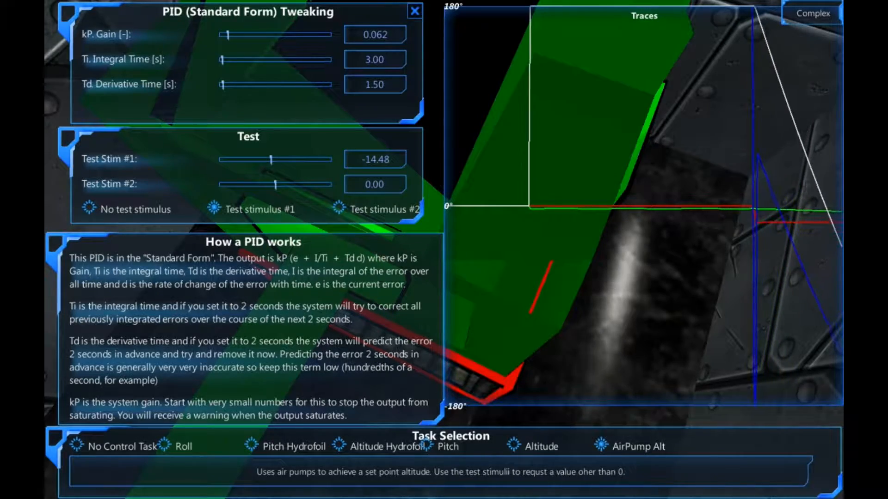
Change the PID derivative time from 1.50 to 0.35 during test stimulus #1
{"action": "left_click", "coordinate": [414, 10]}
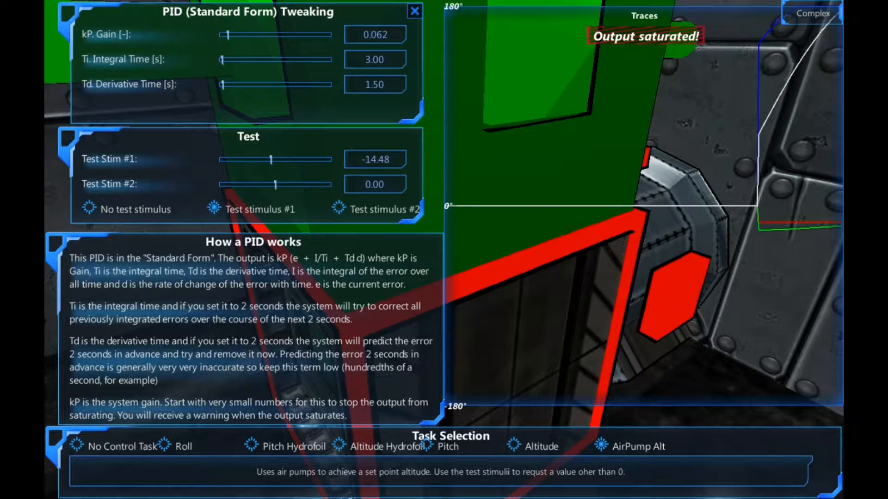
{"action": "mouse_move", "coordinate": [225, 84]}
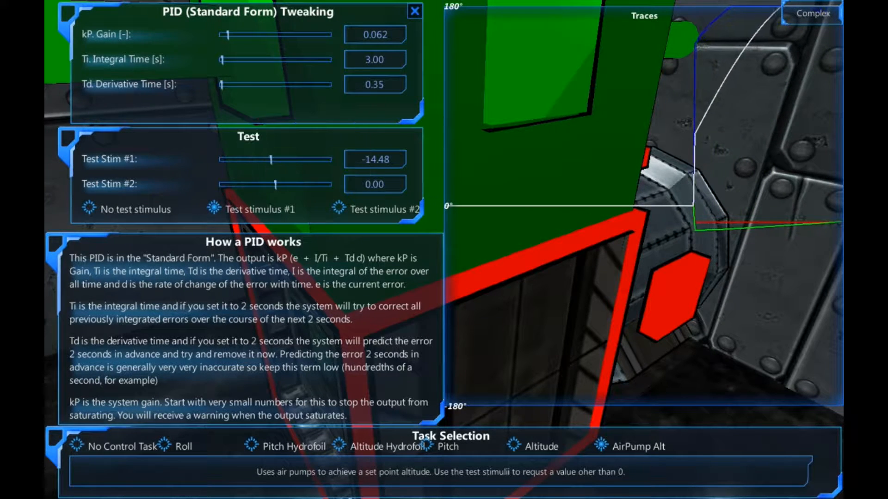
Confirm the 0.35 derivative time, watch the altitude traces, and close the PID window
{"action": "left_click", "coordinate": [416, 11]}
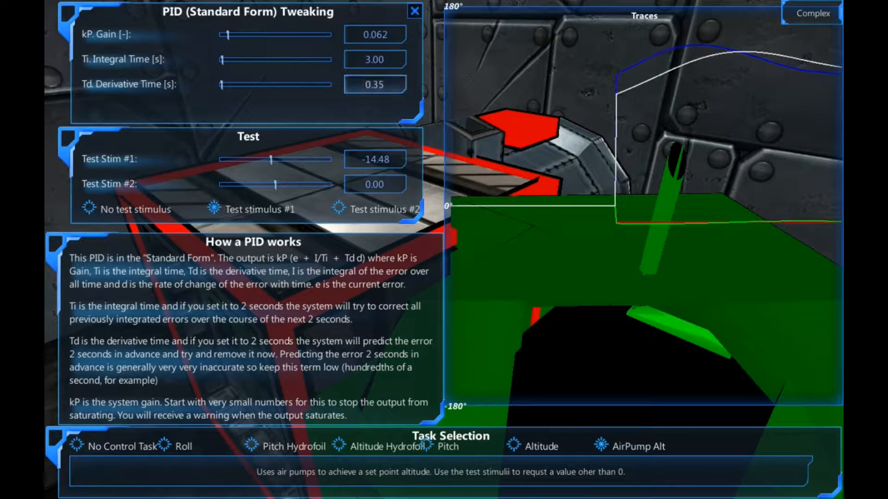
{"action": "left_click", "coordinate": [414, 11]}
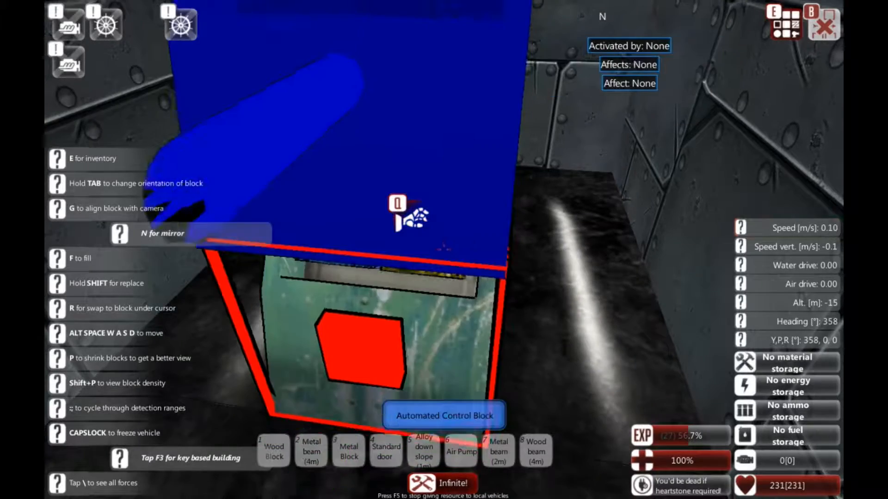
Make the automated control block trigger on nose-up control and affect air pumps
{"action": "left_click", "coordinate": [443, 415]}
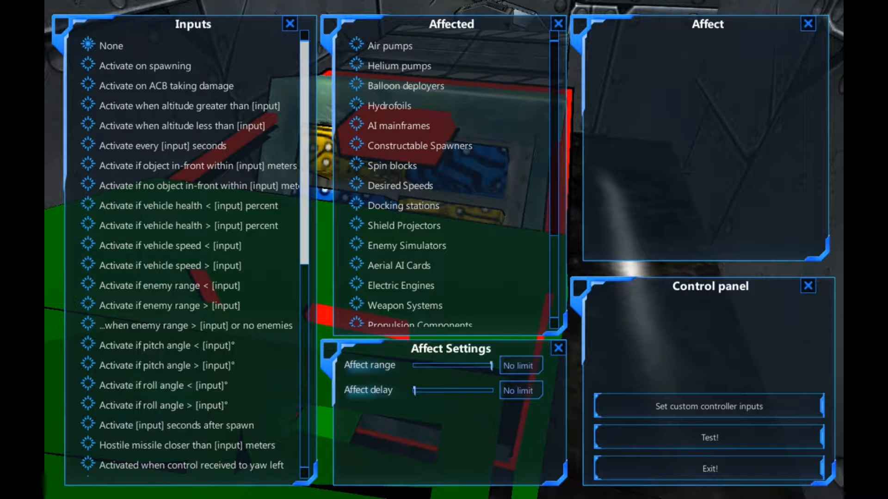
{"action": "scroll", "scroll_direction": "down", "scroll_amount": 3}
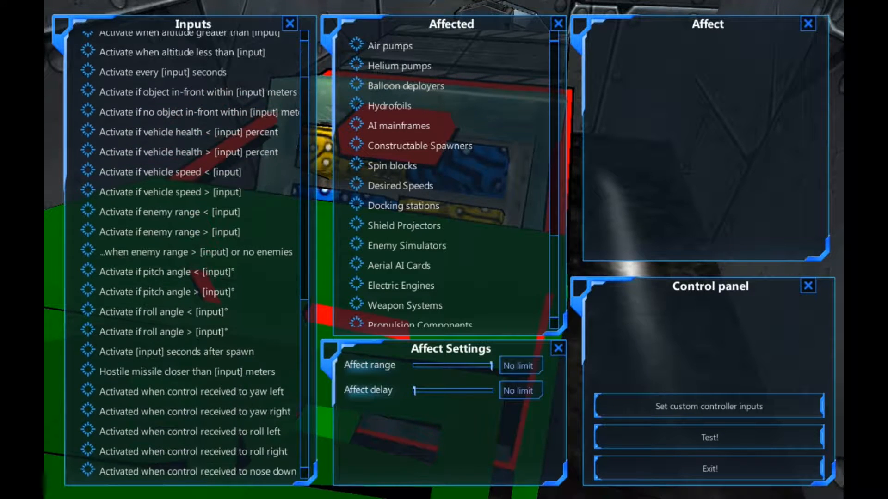
{"action": "scroll", "scroll_direction": "down", "scroll_amount": 3}
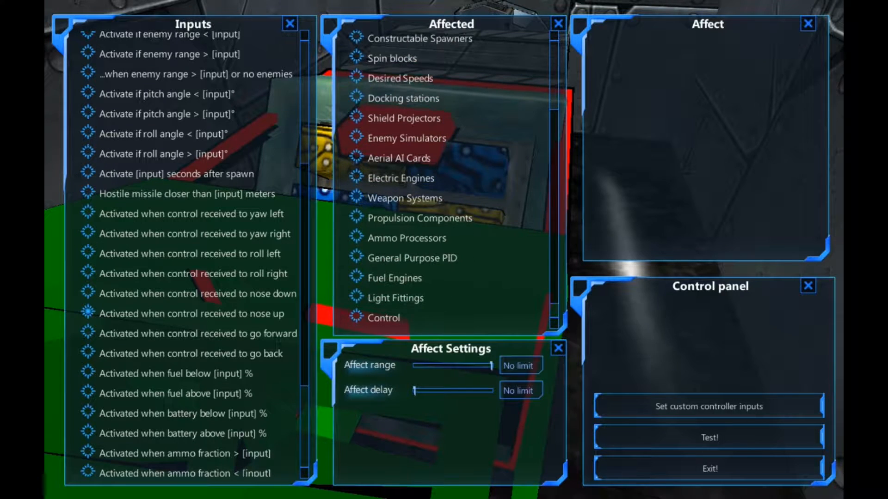
{"action": "scroll", "scroll_direction": "down", "scroll_amount": 3}
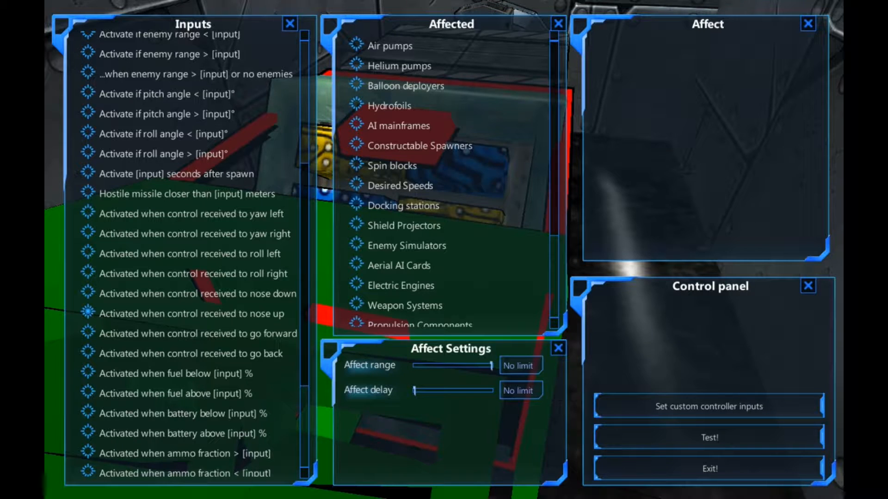
{"action": "left_click", "coordinate": [390, 45]}
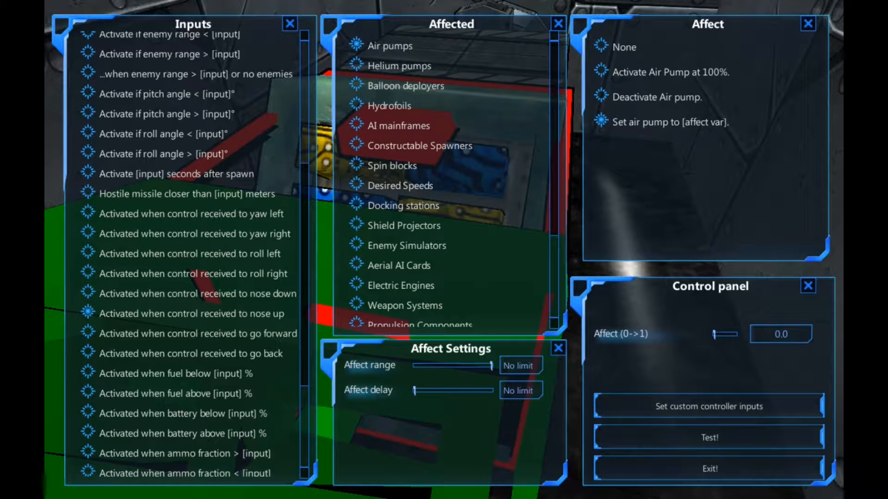
Set the air pump affect amount to 0.5 and exit the control block settings
{"action": "left_click_drag", "start_coordinate": [716, 334], "coordinate": [731, 334]}
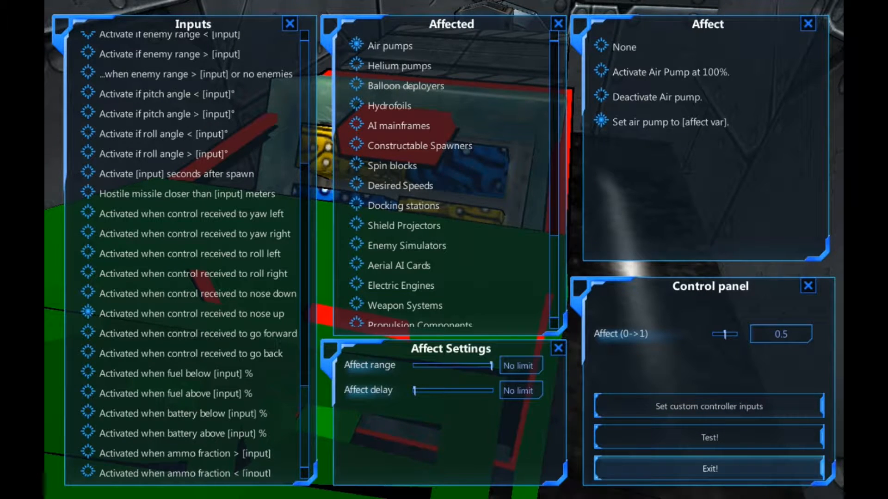
{"action": "left_click", "coordinate": [707, 468]}
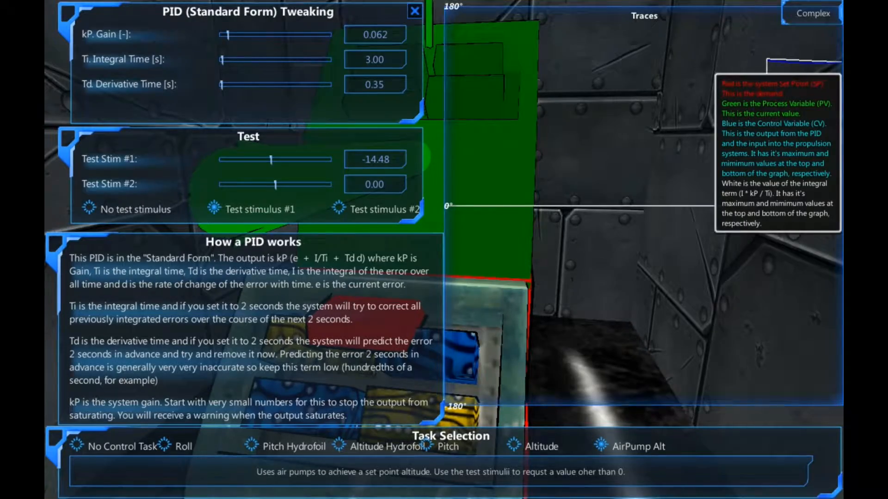
Close the PID Tweaking window to return to the automated control block settings
{"action": "left_click", "coordinate": [414, 11]}
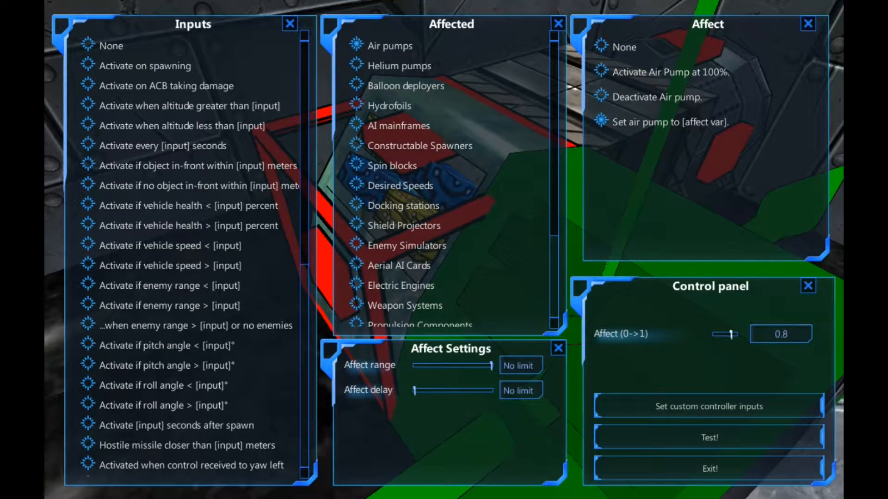
Lower the air pump Affect slider to 0.7 and bring up the custom controller inputs
{"action": "left_click_drag", "start_coordinate": [733, 334], "coordinate": [724, 334]}
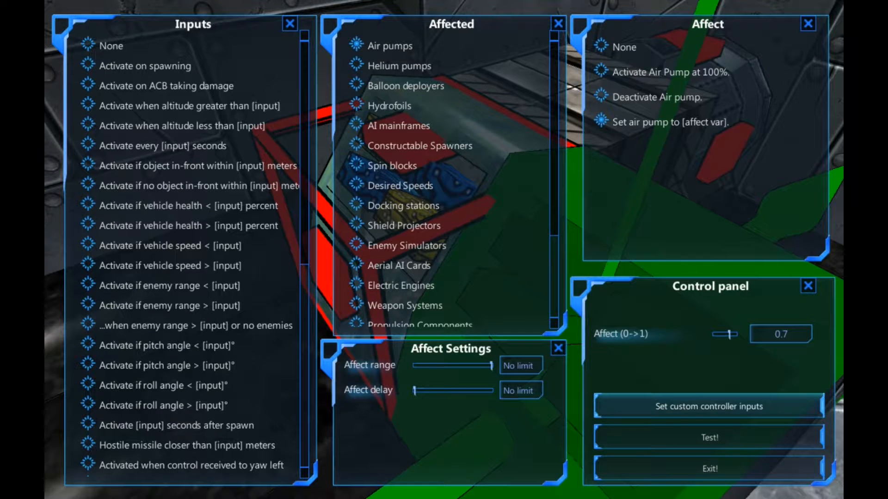
{"action": "left_click", "coordinate": [707, 406]}
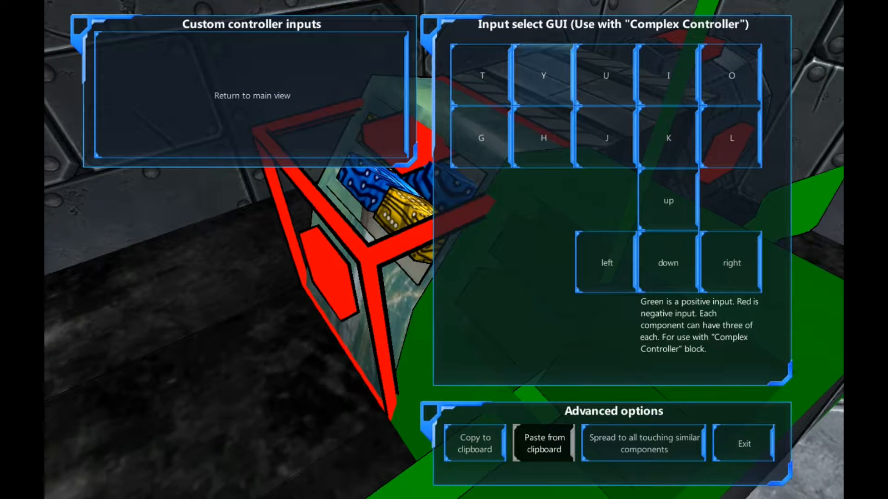
Inspect the altitude PID's tuning, close it, then reopen the complex controller setup
{"action": "left_click", "coordinate": [480, 75]}
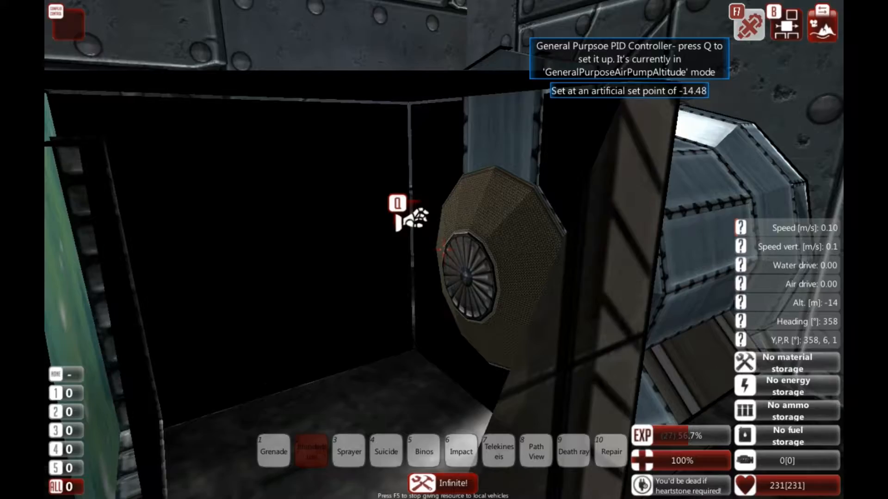
{"action": "key", "text": "q"}
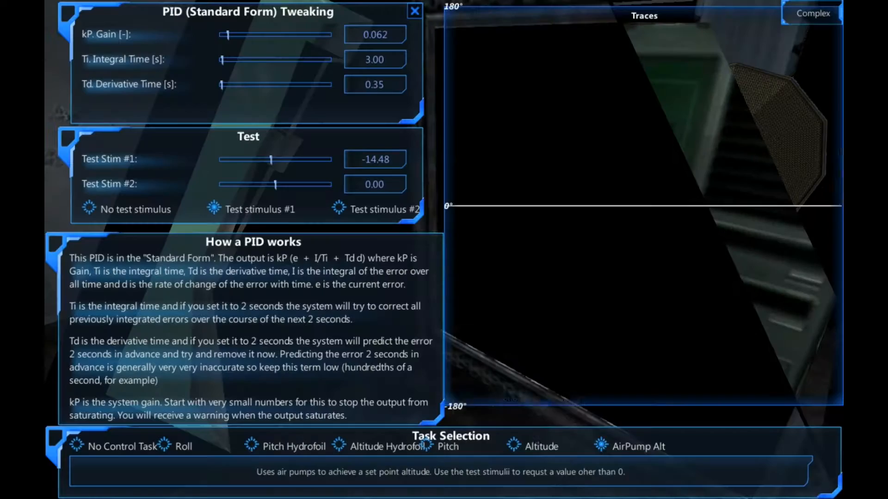
{"action": "left_click", "coordinate": [414, 11]}
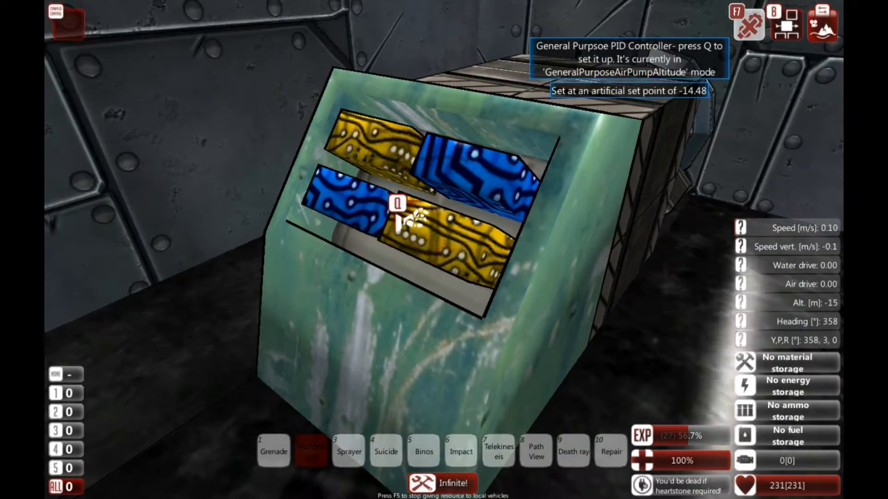
{"action": "key", "text": "q"}
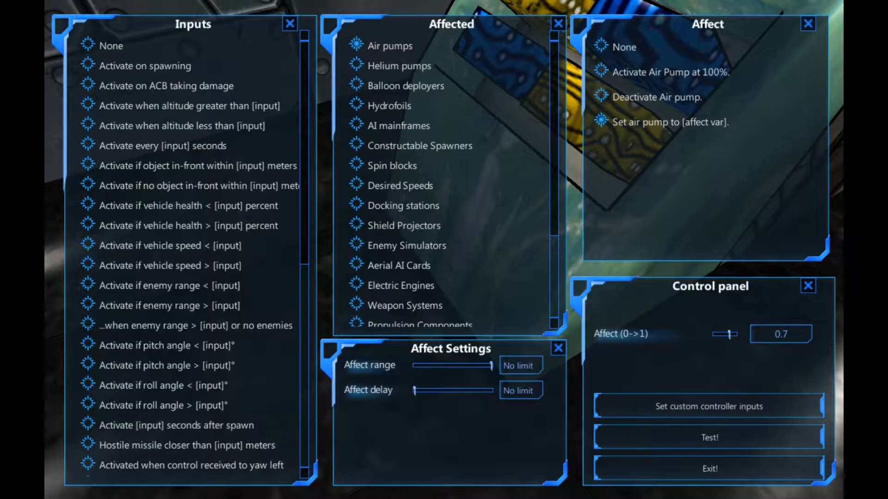
Exit the complex controller panel to watch the PID's live altitude traces
{"action": "left_click", "coordinate": [708, 407]}
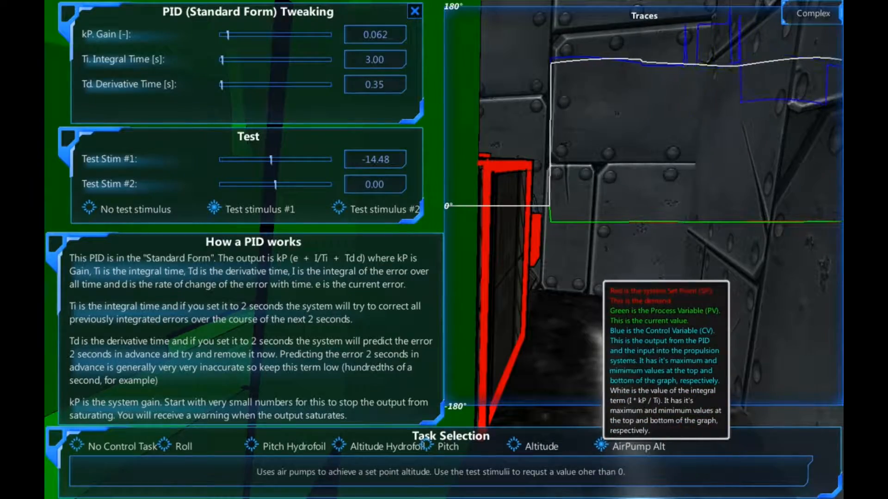
Close the PID window and drop the altitude set point to -130.23
{"action": "left_click", "coordinate": [414, 12]}
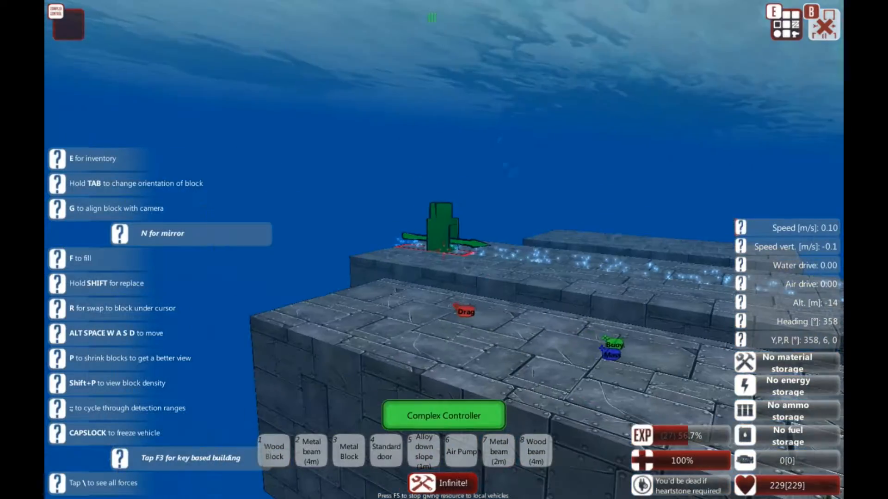
{"action": "key", "text": "w"}
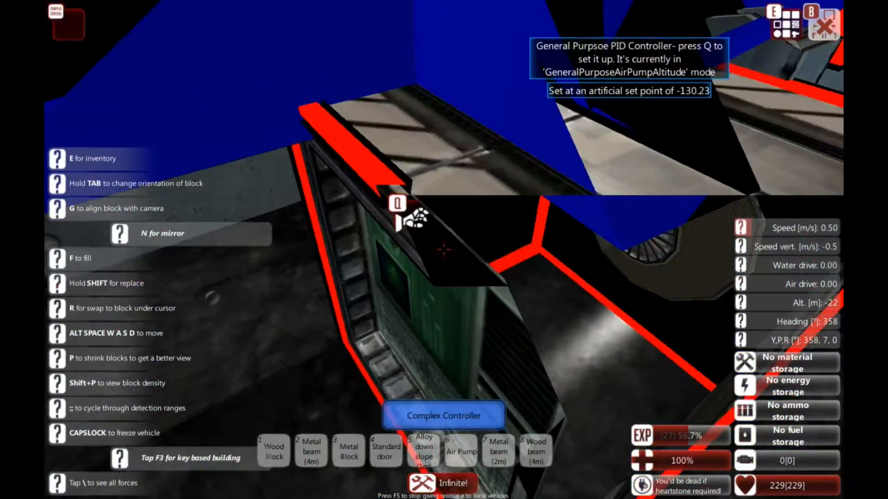
View the PID traces as the set point rises to 20.02, then close the window
{"action": "key", "text": "q"}
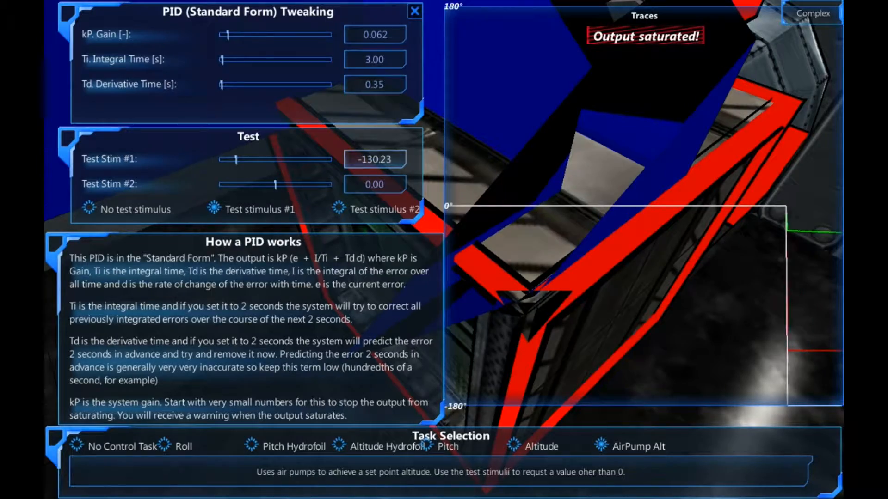
{"action": "left_click", "coordinate": [414, 11]}
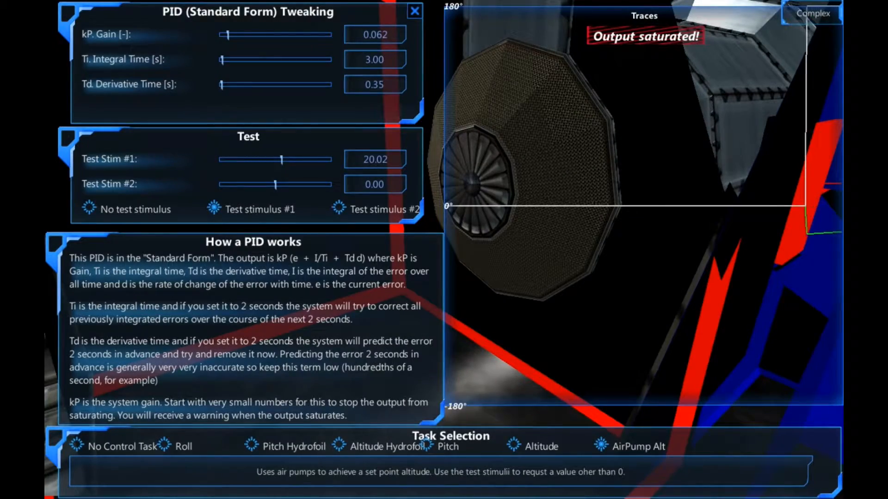
{"action": "left_click", "coordinate": [414, 11]}
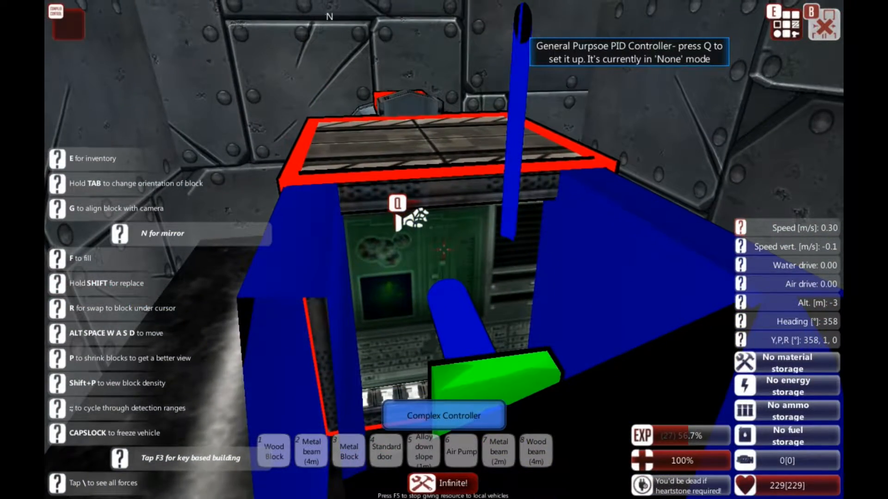
Configure the PID for AirPump Alt with kP 0.062, Ti 3.00, Td 0.35
{"action": "key", "text": "q"}
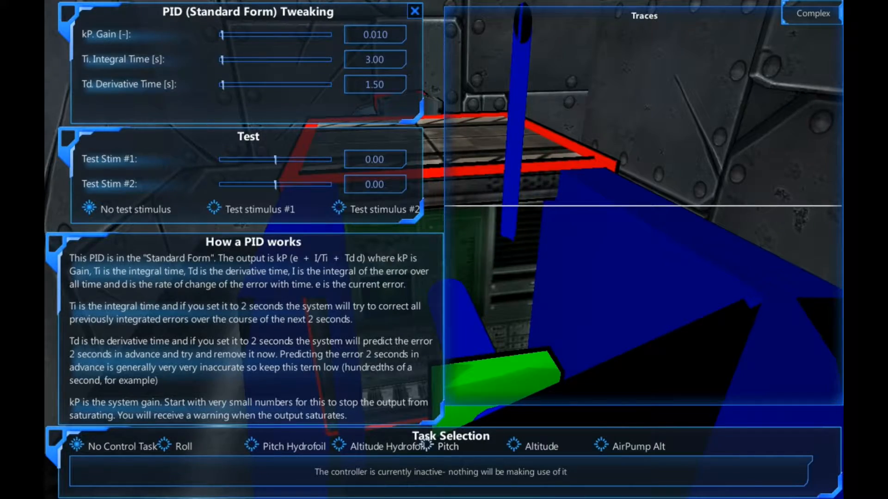
{"action": "left_click", "coordinate": [414, 11]}
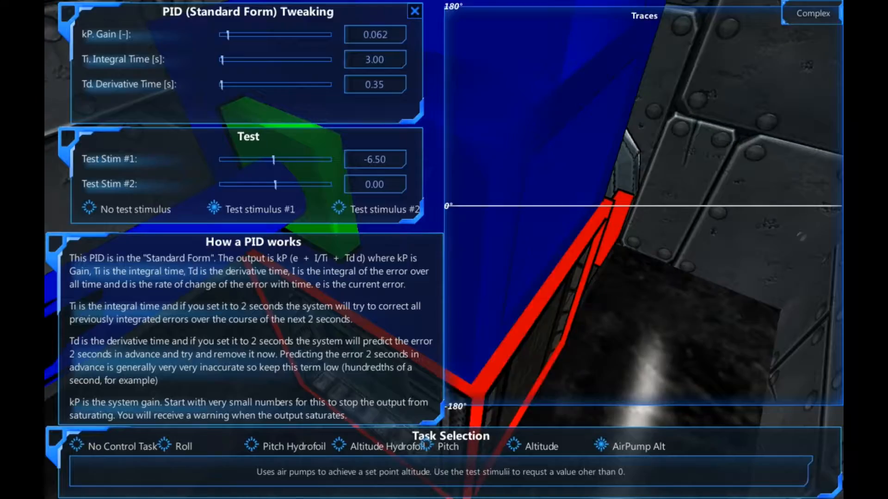
Close the PID tweaking window and reopen the complex controller's input assignments
{"action": "left_click", "coordinate": [414, 11]}
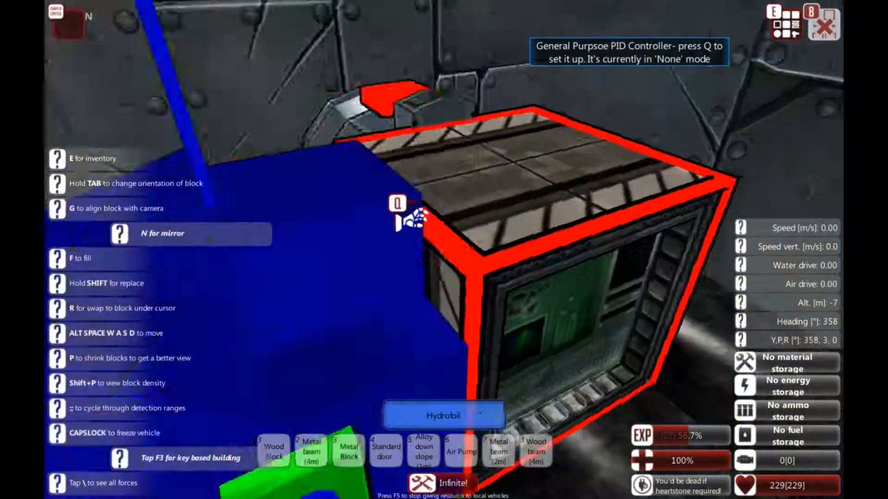
{"action": "key", "text": "q"}
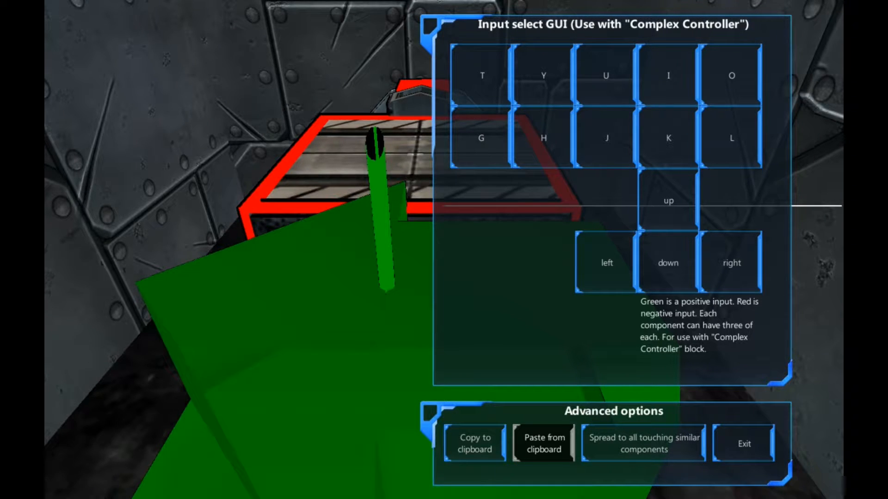
Exit the Input select GUI back to the build view
{"action": "left_click", "coordinate": [743, 444]}
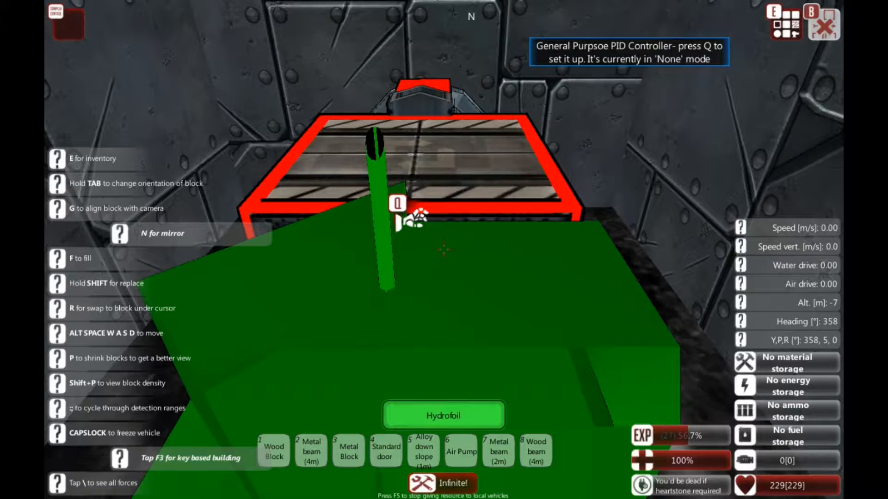